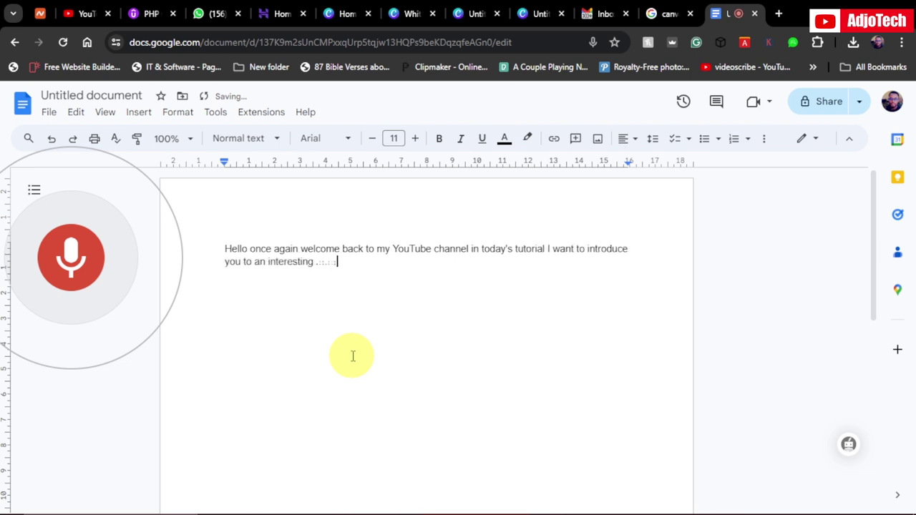
Dictate the introduction about voice typing doing the typing automatically without stress
text(topic that is voice)
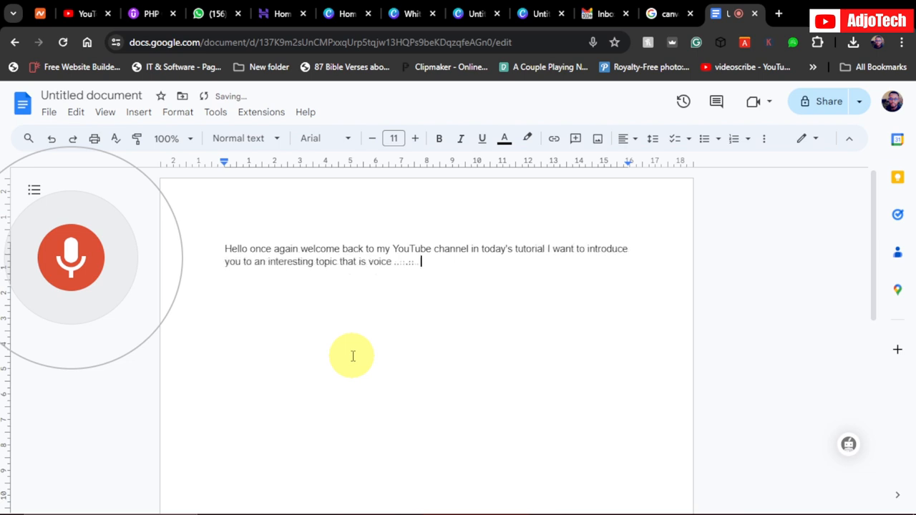
text(typing you can use that in Google doc and I'm going)
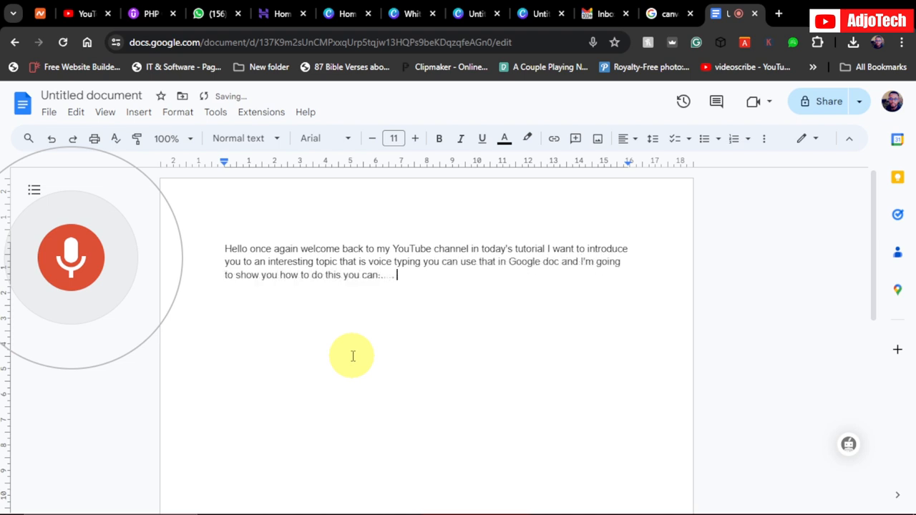
text(see what some talking the typing is)
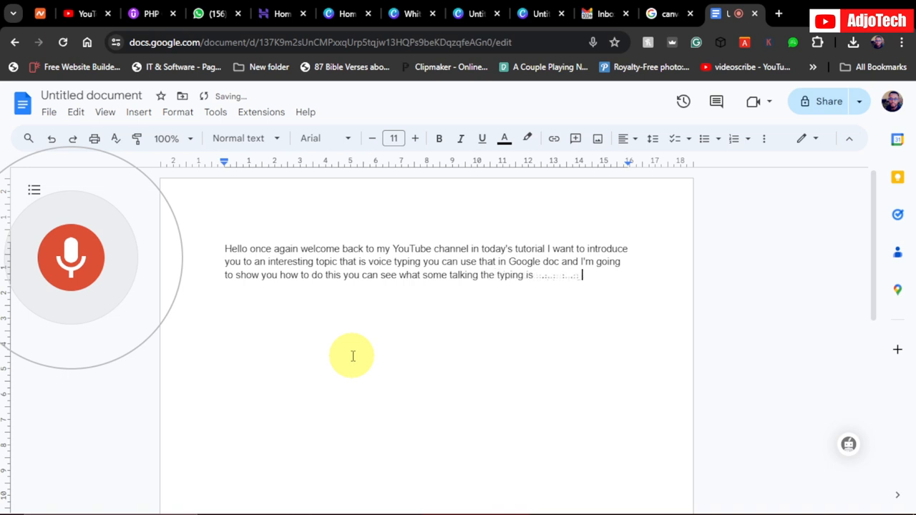
text(happening for me automatically I'm not.)
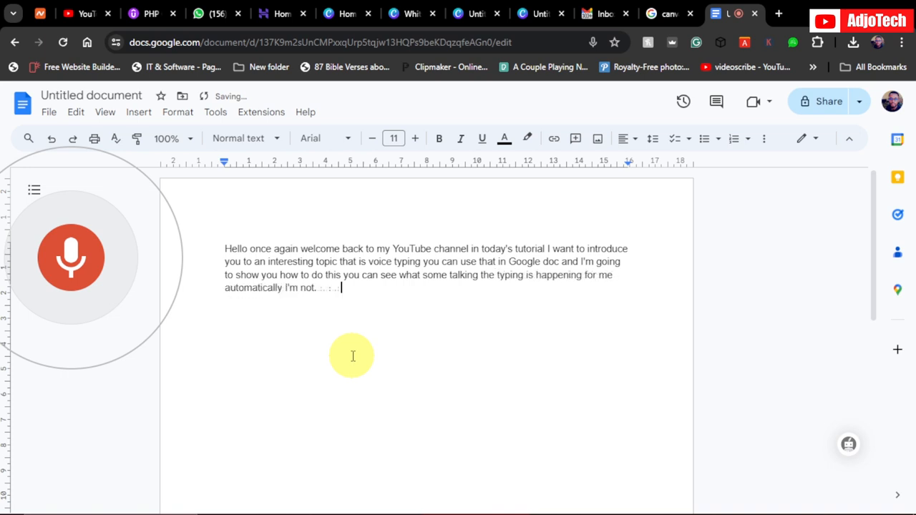
text(going through any stress to type)
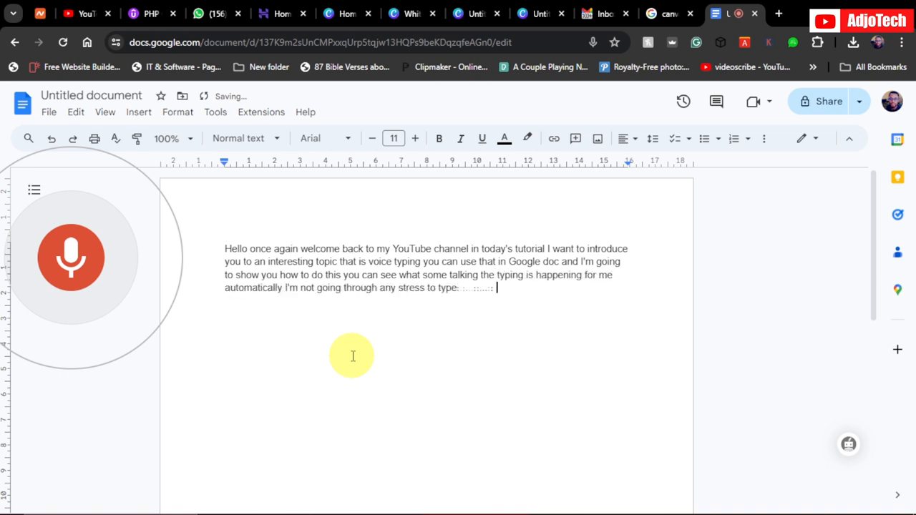
text(anything Google do is doing that for me)
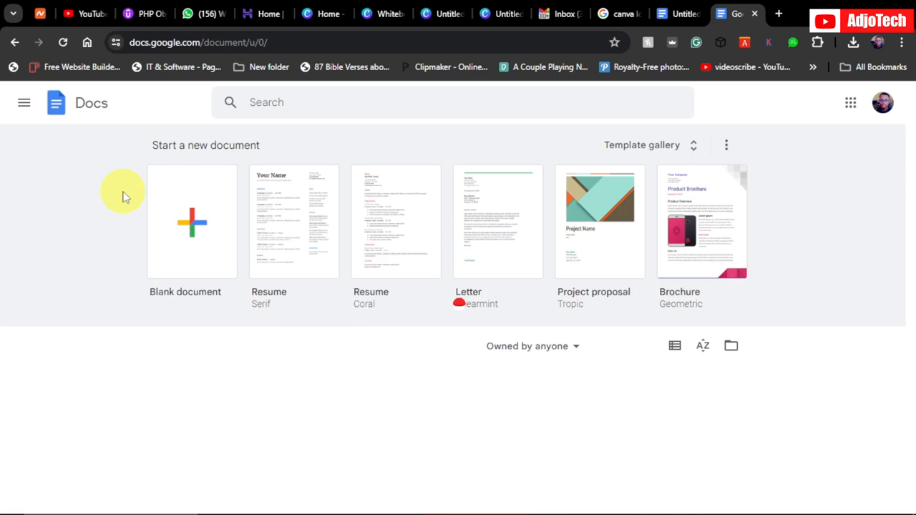
mouse_move(169, 226)
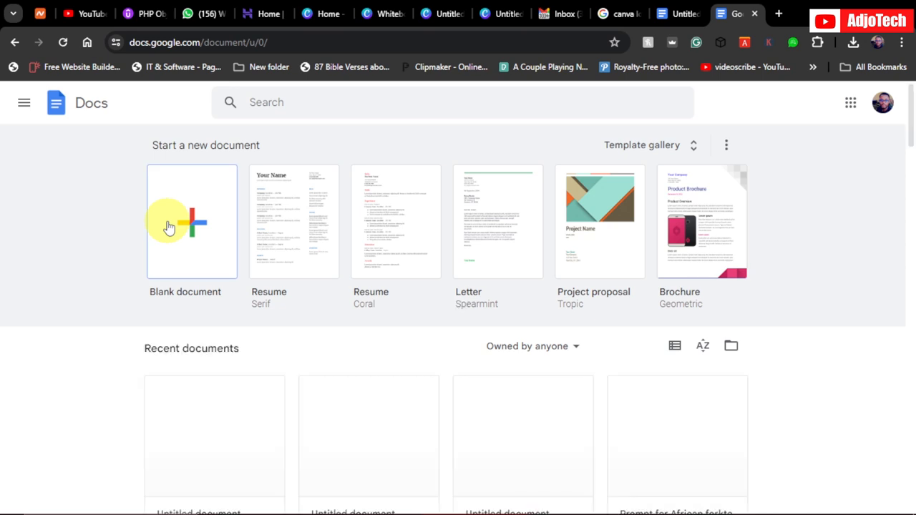
Create a new blank document from the Docs home page
click(172, 227)
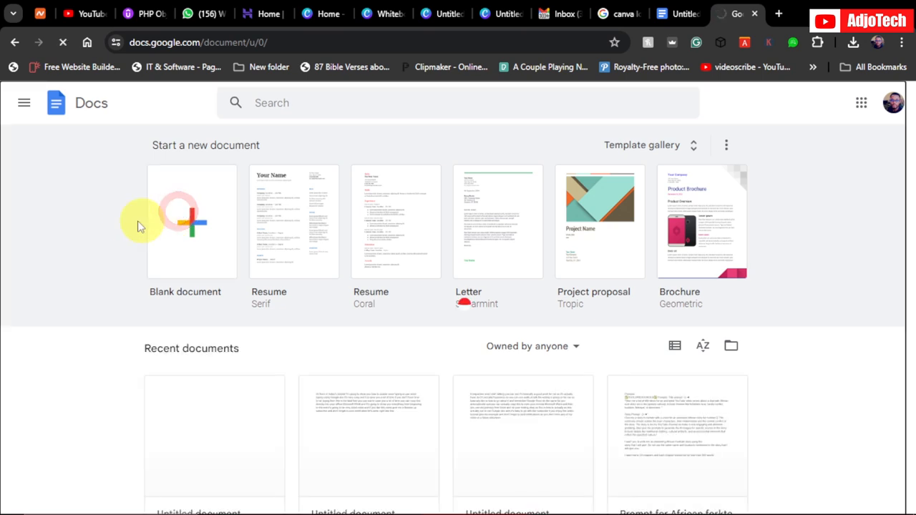
click(192, 222)
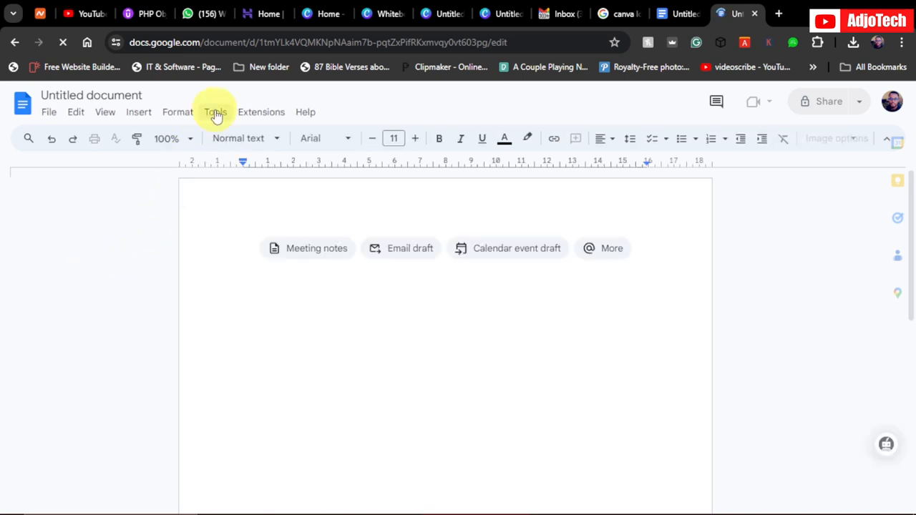
Switch on Voice typing from the Tools menu
click(215, 111)
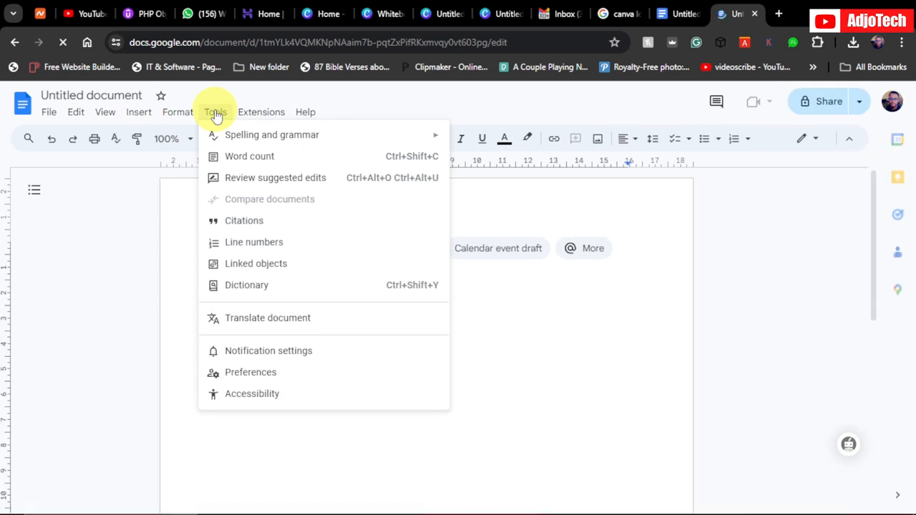
mouse_move(265, 344)
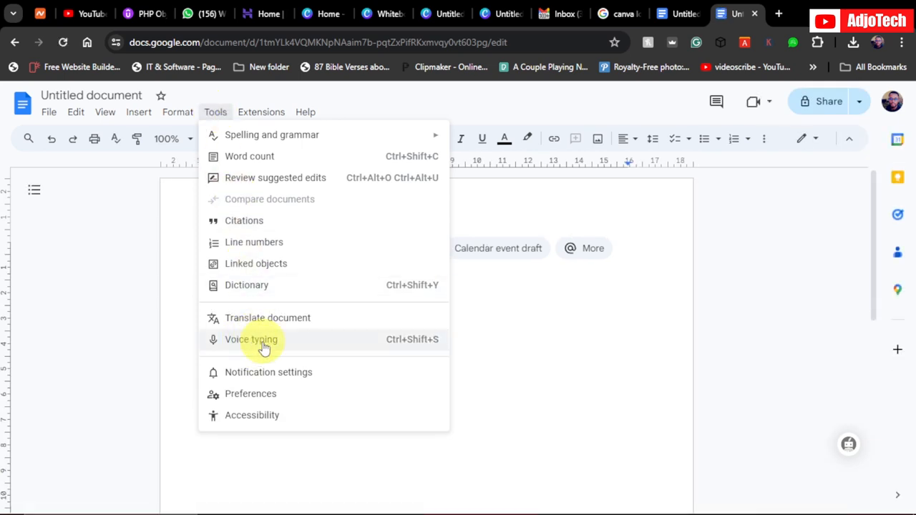
mouse_move(312, 352)
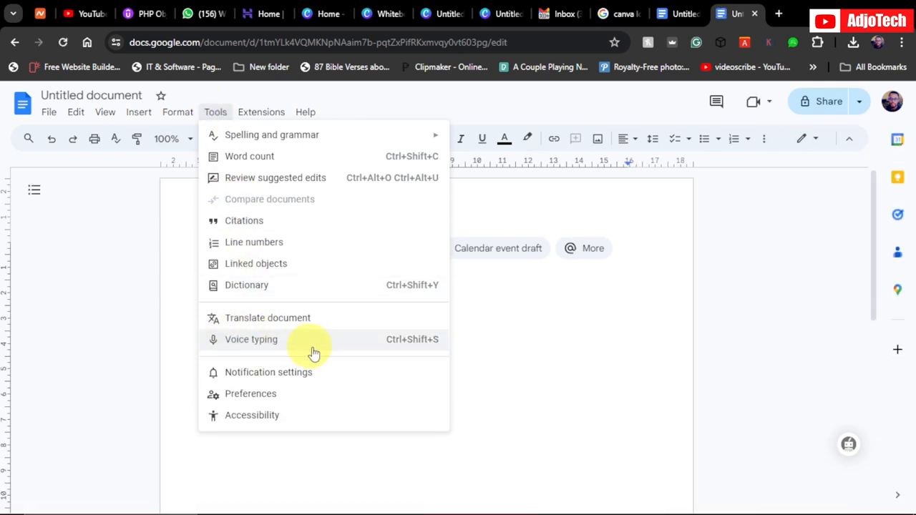
mouse_move(283, 341)
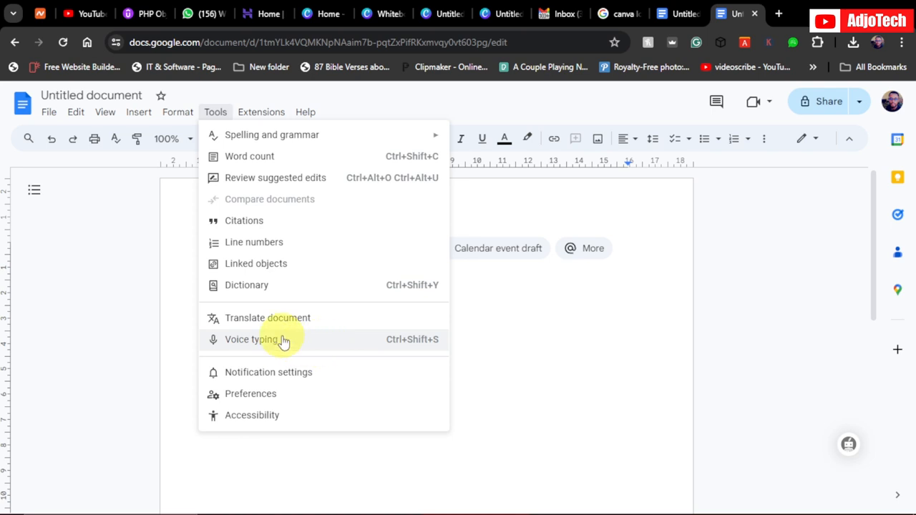
click(252, 339)
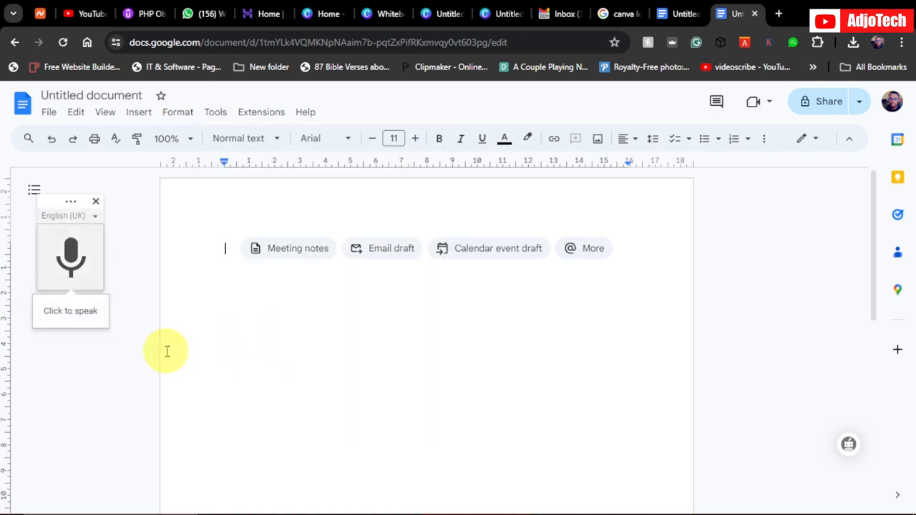
mouse_move(184, 335)
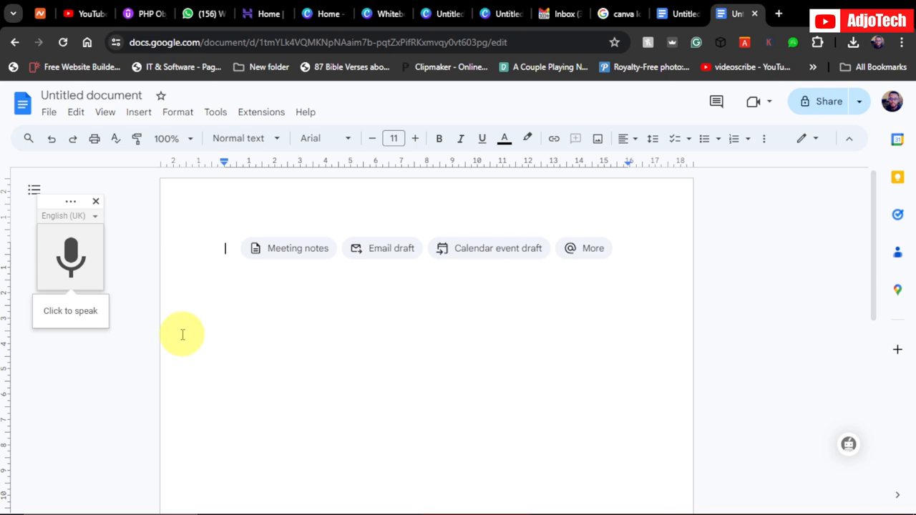
mouse_move(95, 230)
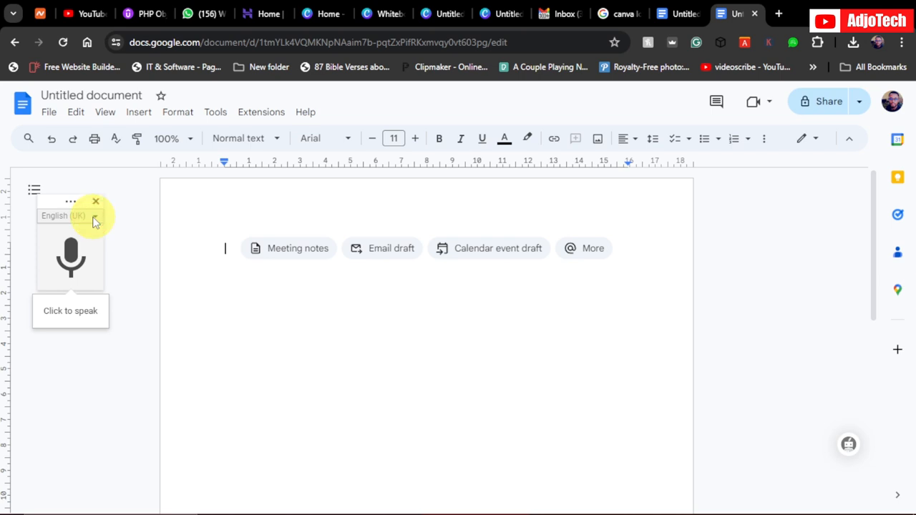
click(91, 215)
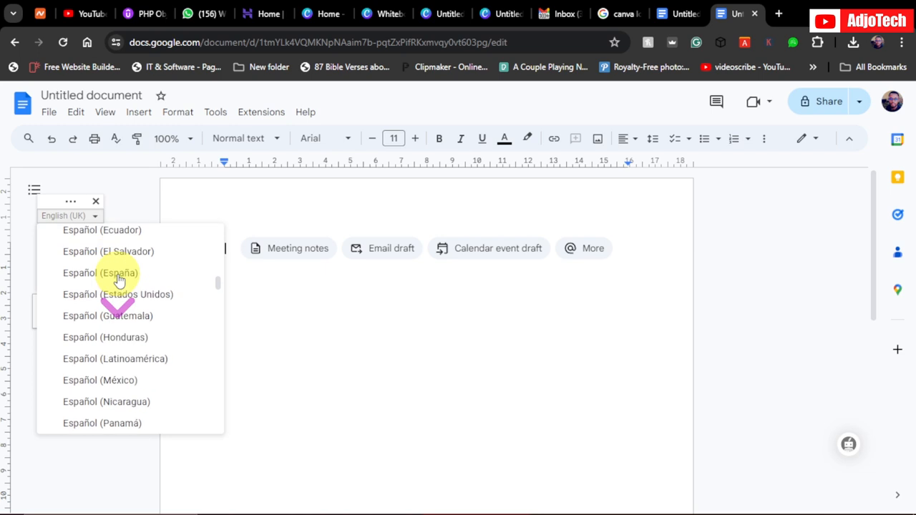
scroll(down, 3)
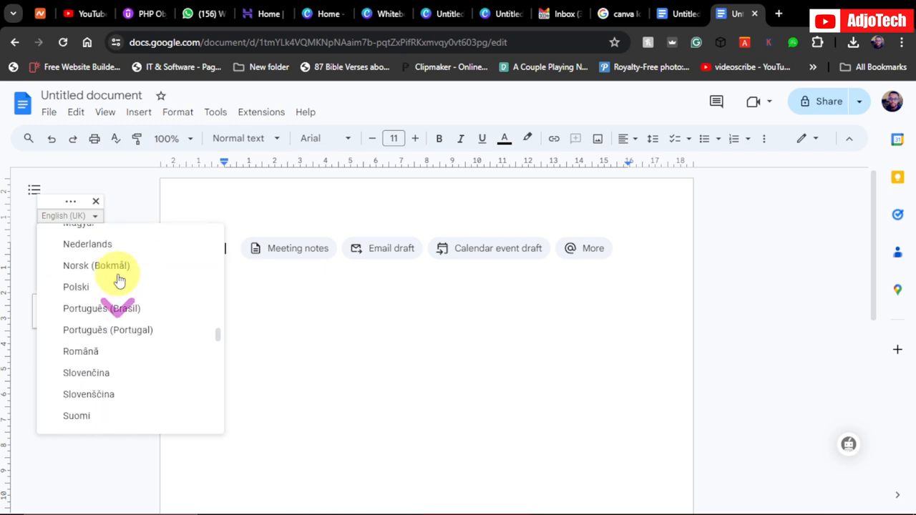
scroll(down, 3)
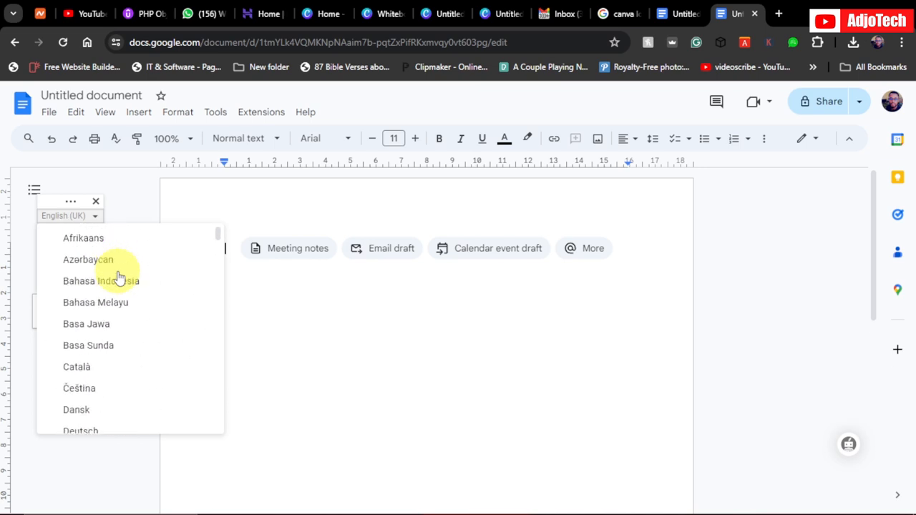
mouse_move(125, 270)
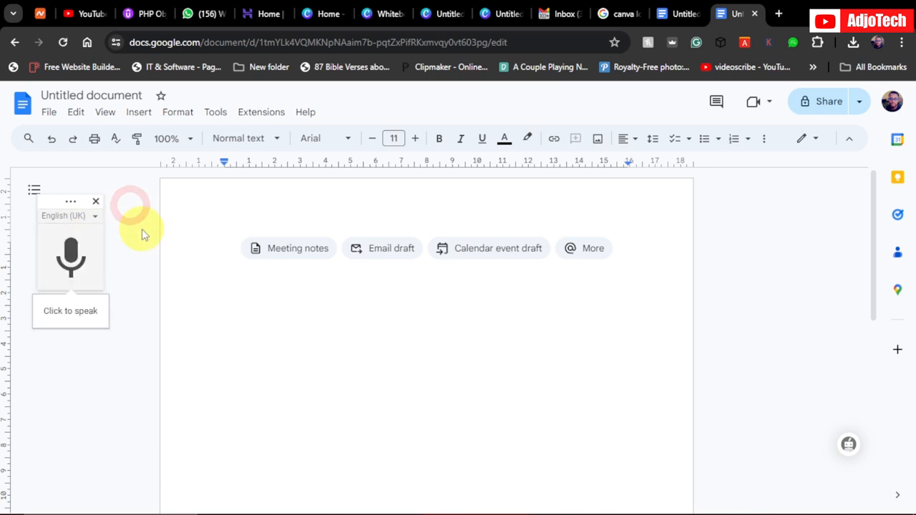
mouse_move(66, 260)
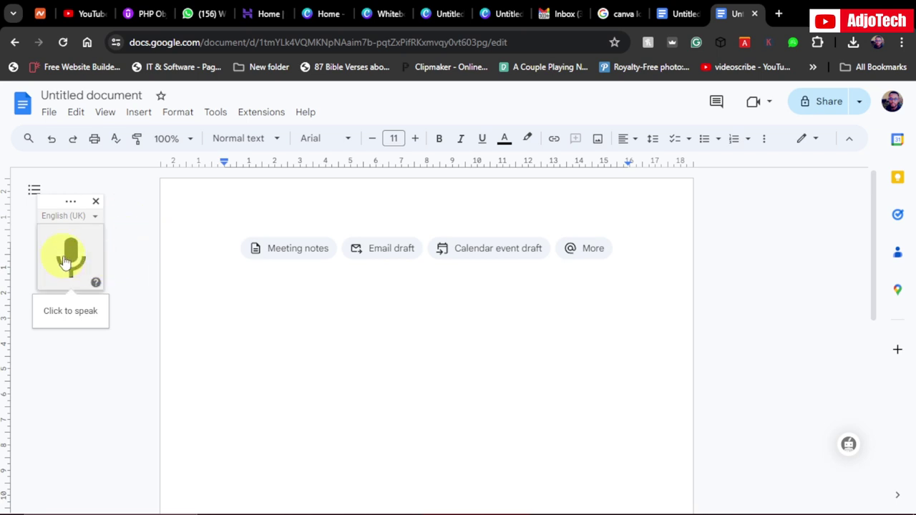
Start the microphone and dictate how Google Docs types for you and text can be copied elsewhere
click(68, 258)
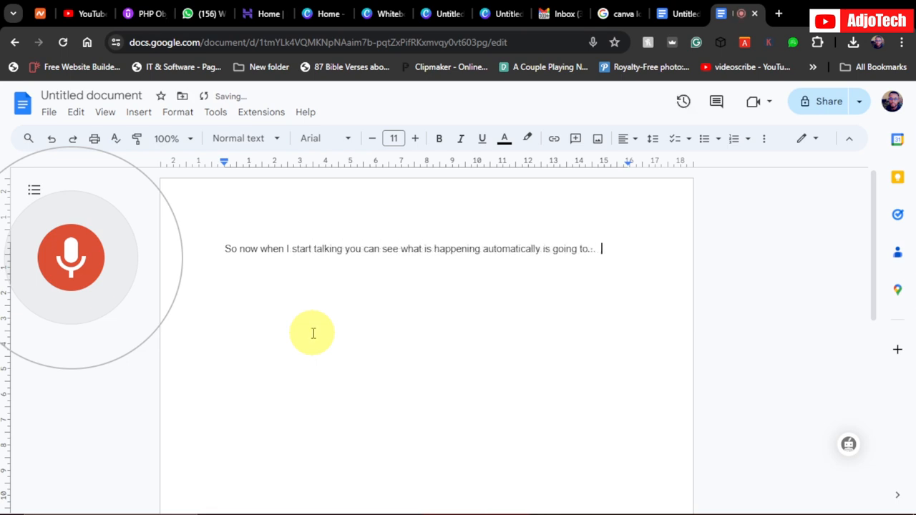
text(do the typing for me and this is)
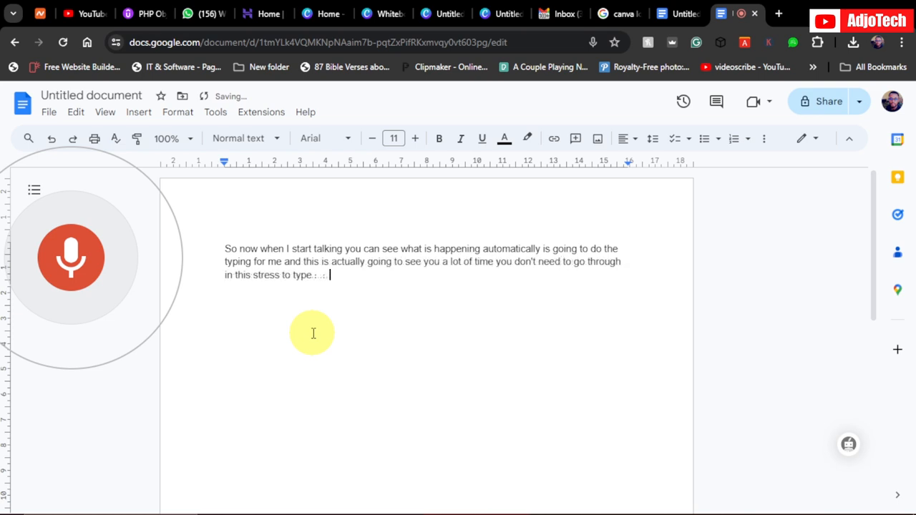
text(this with your fingers)
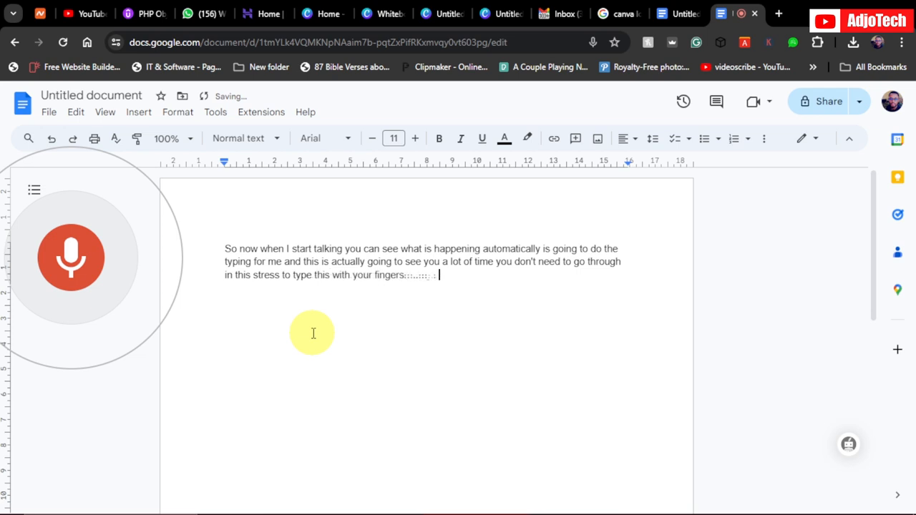
text(Google doc would do the translation for you to)
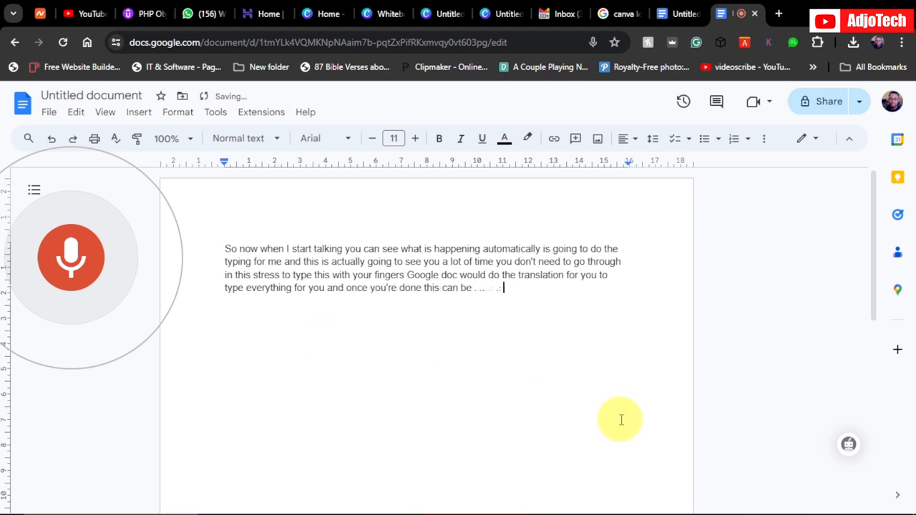
text(copied on to any other platform you prefer to use this)
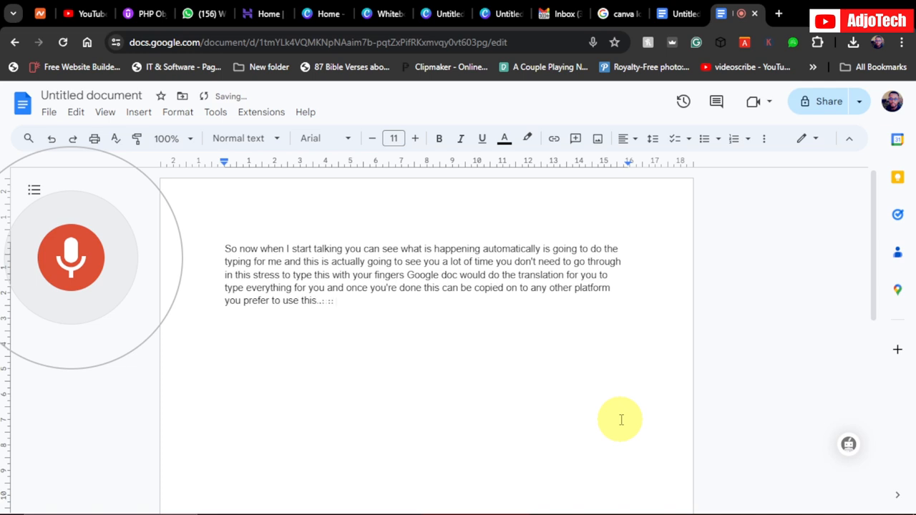
Dictate that it saves time for assignments and close by inviting comments
text(and it to save your lot)
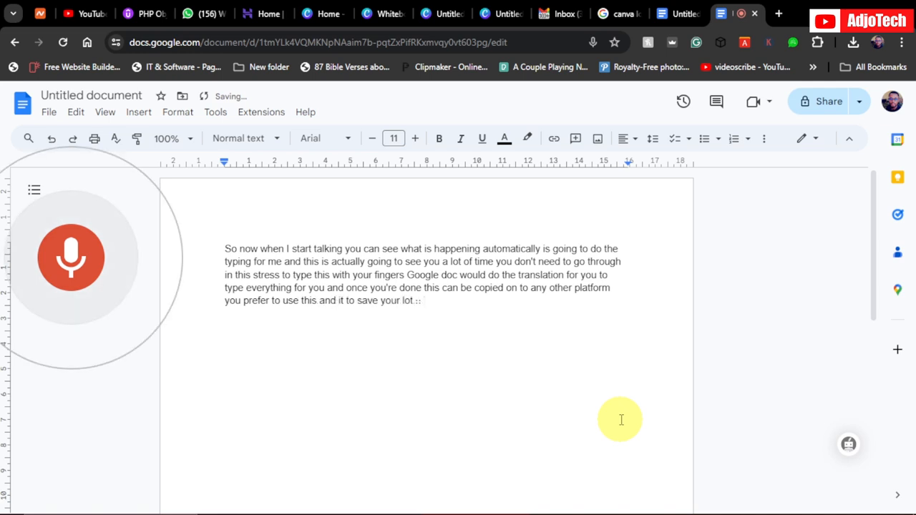
text(if you have assignment a lot of cheeses to write)
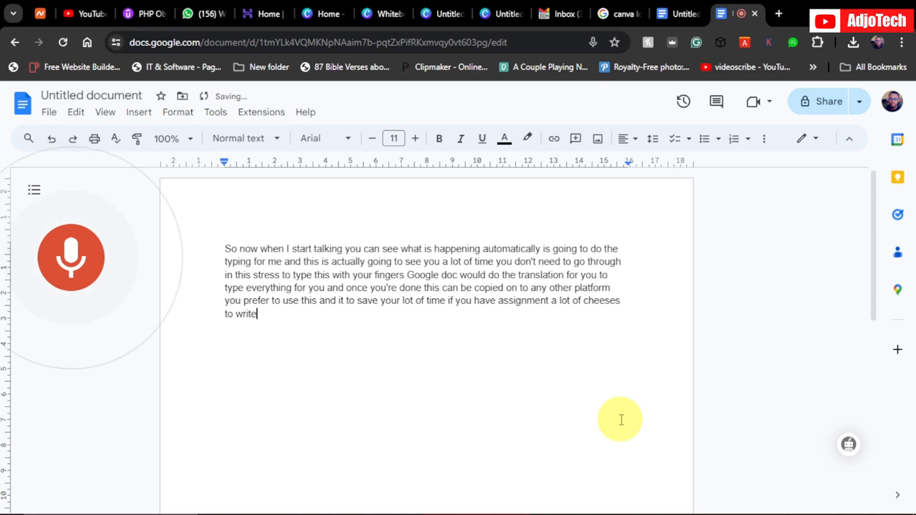
text(this will be the best tool for you to use you don't need to go to stress typing)
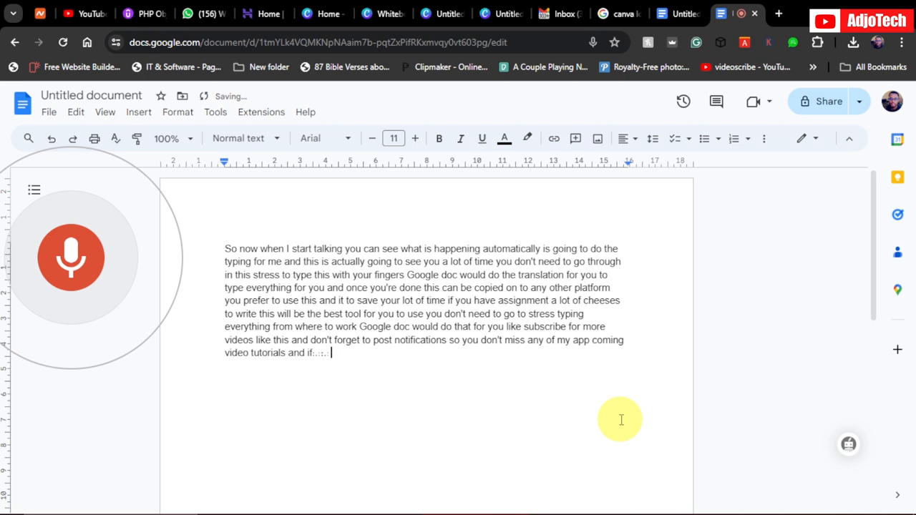
text(you enjoy this leave a commentary)
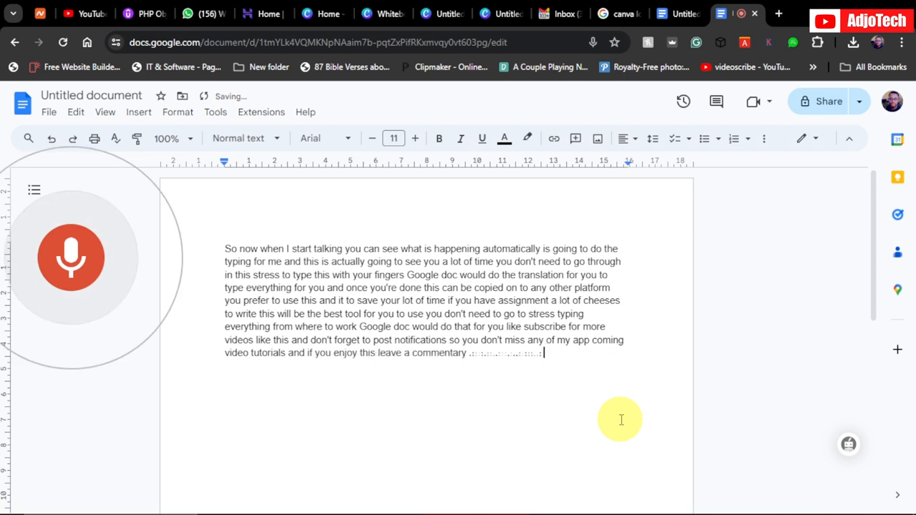